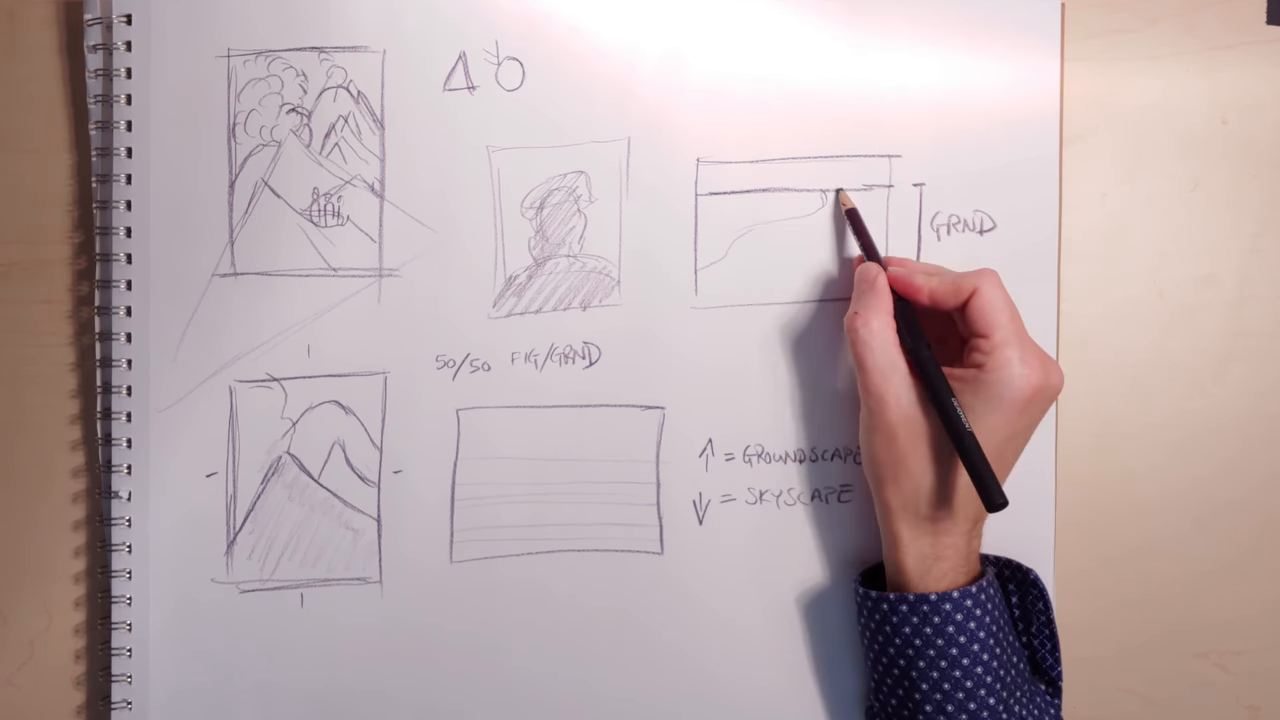
drag(840, 190, 760, 300)
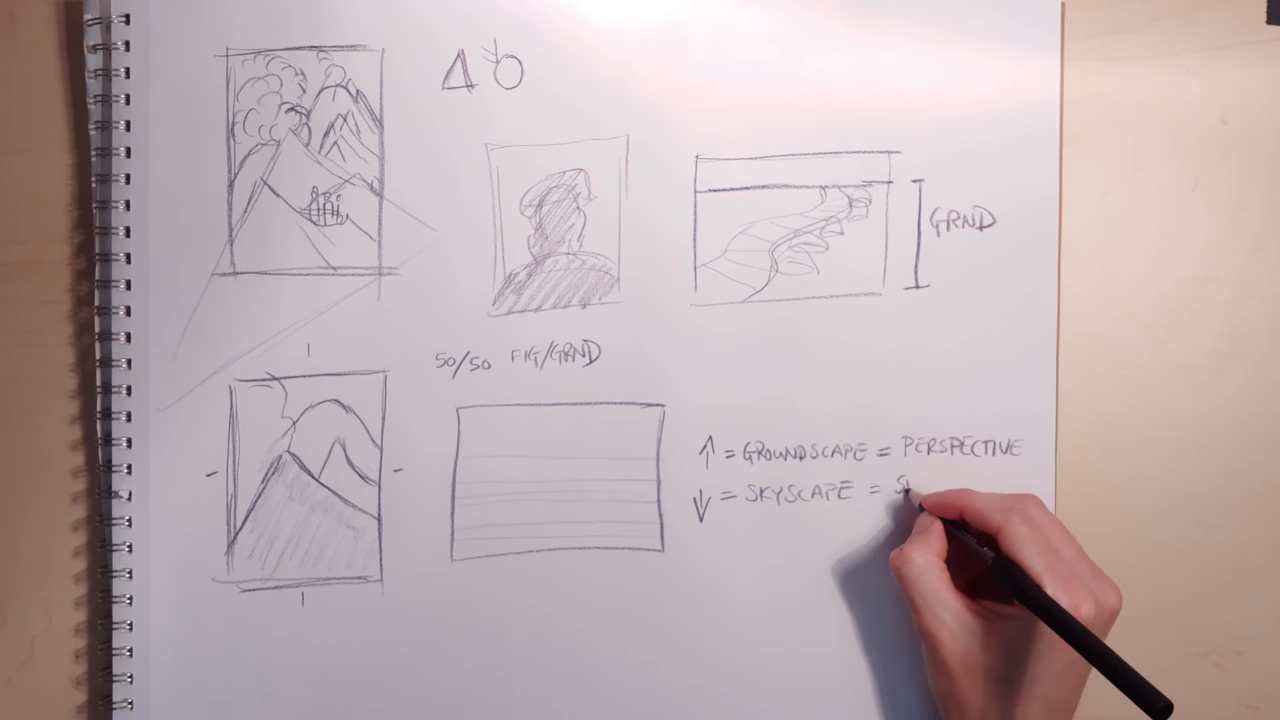
text(SHAPE)
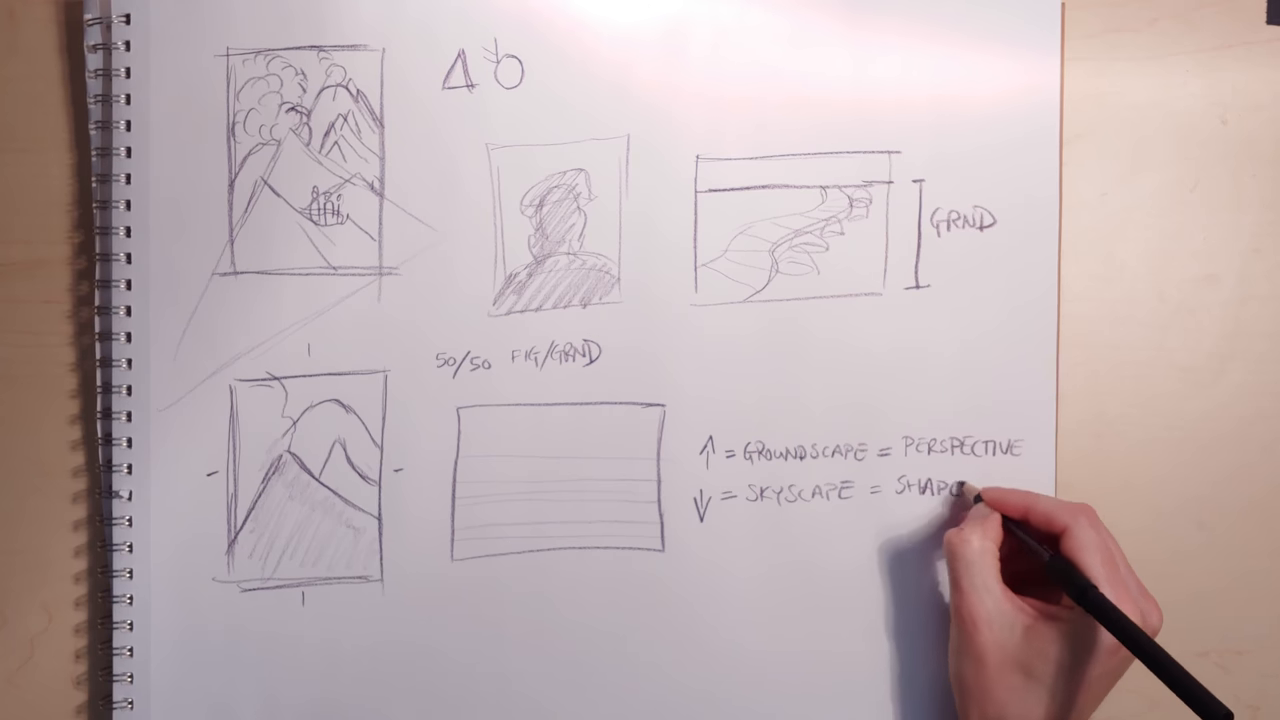